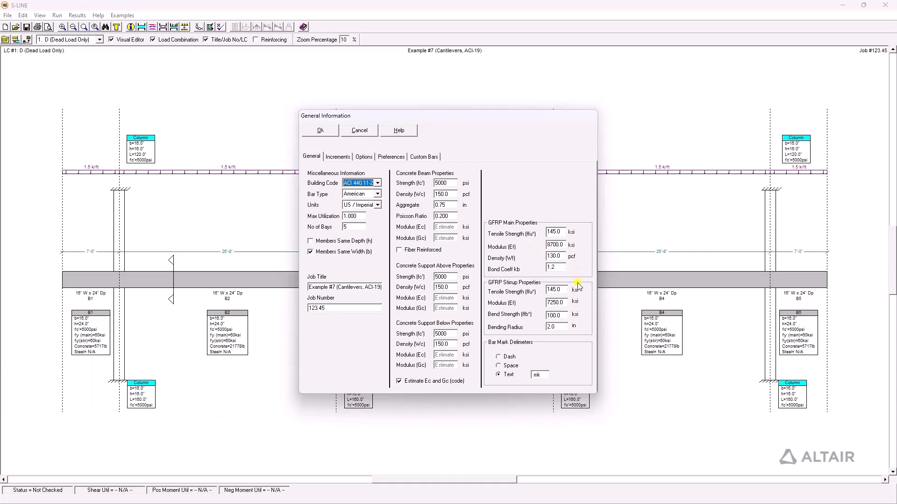
Step: Accept the ACI 440 general settings with GFRP main bar and stirrup properties
{"action": "left_click", "coordinate": [319, 130]}
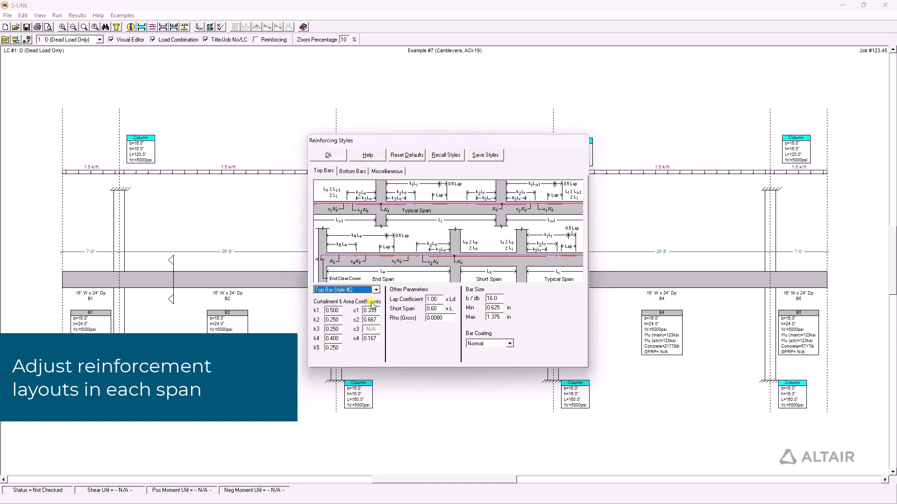
Step: Apply the reinforcing styles to all spans and close the cross-section view
{"action": "left_click", "coordinate": [386, 171]}
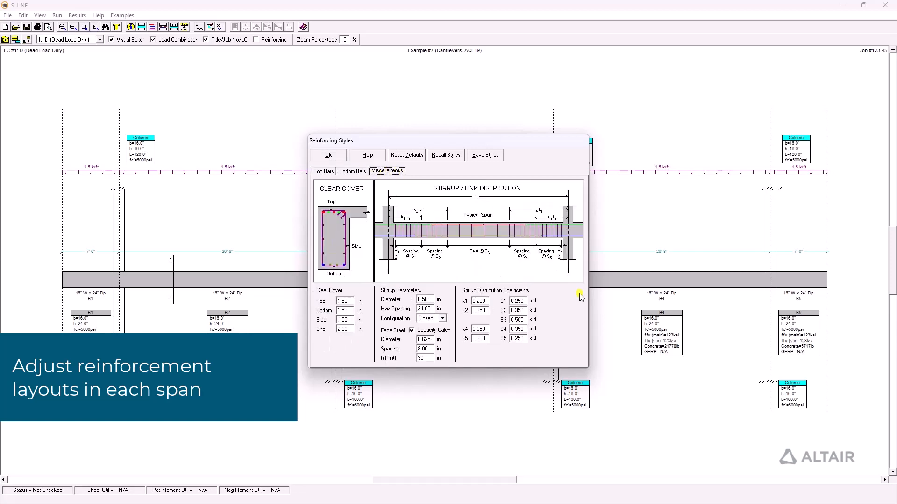
{"action": "left_click", "coordinate": [327, 155]}
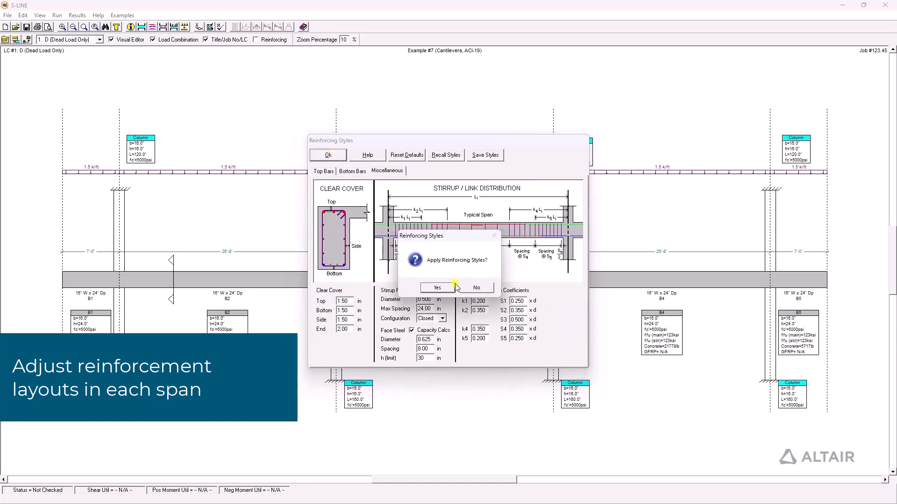
{"action": "left_click", "coordinate": [437, 287]}
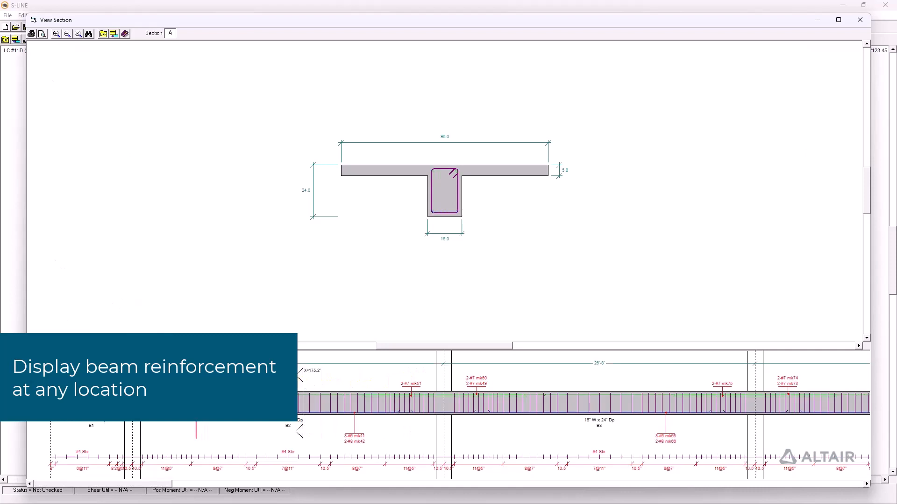
{"action": "left_click", "coordinate": [22, 14]}
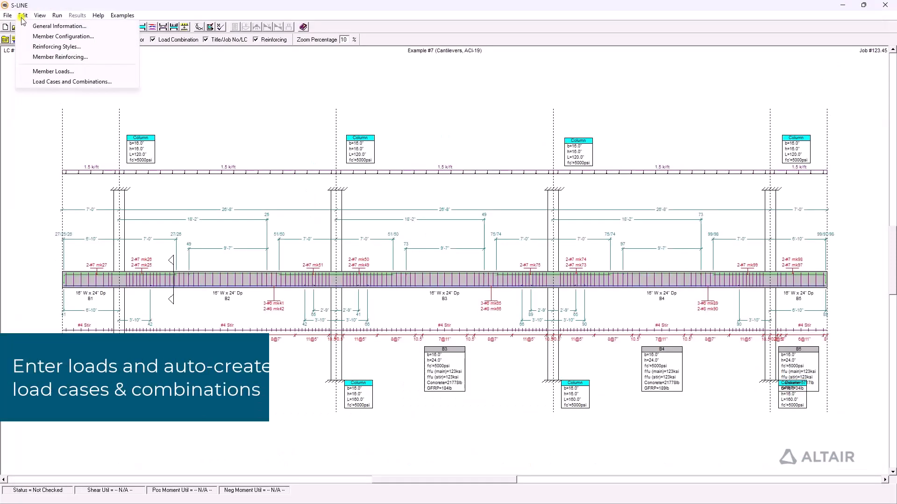
Step: Pick an Edit menu item, then bring up the Results menu
{"action": "left_click", "coordinate": [71, 81]}
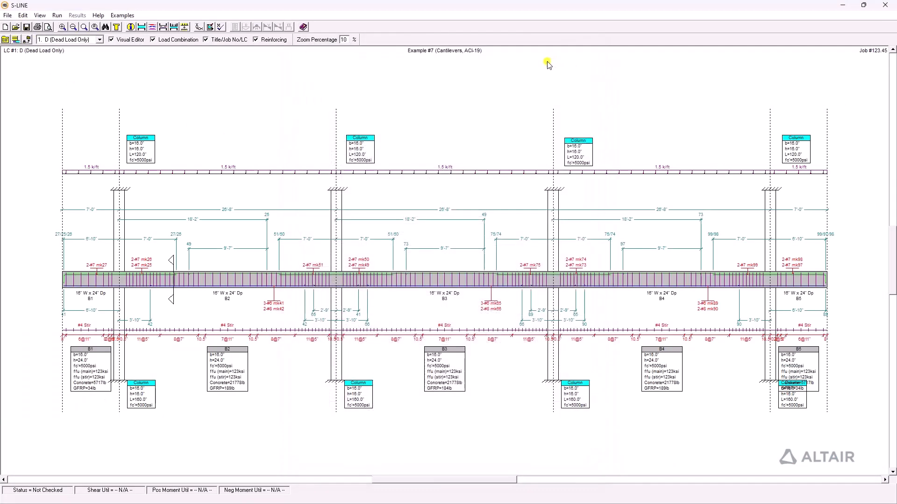
{"action": "left_click", "coordinate": [57, 15]}
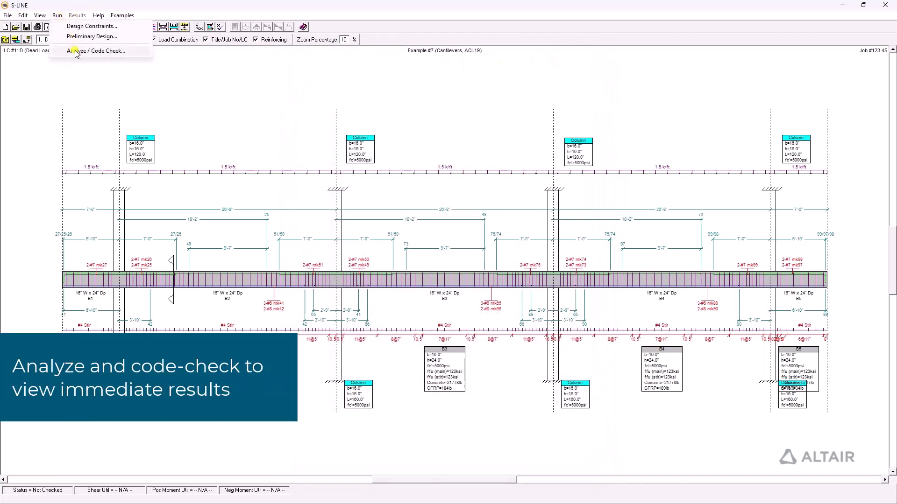
Step: Run Analyze / Code Check to get span utilization ratios and status
{"action": "left_click", "coordinate": [95, 50]}
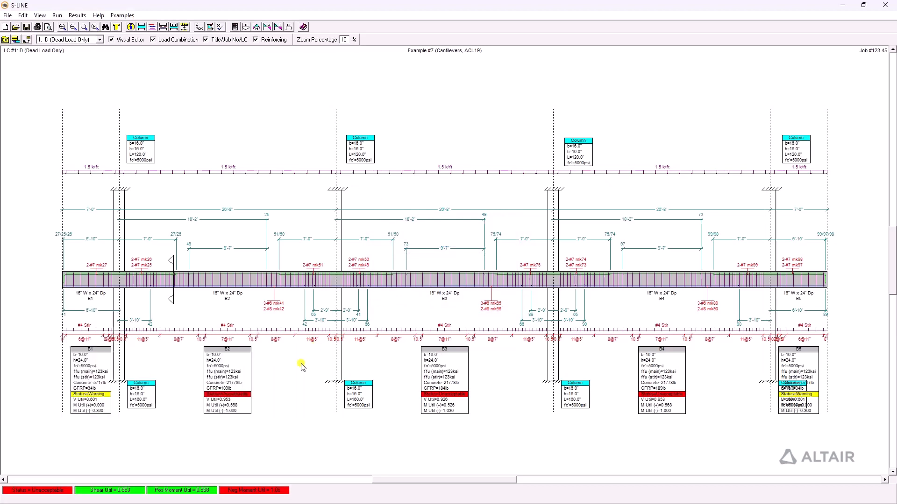
{"action": "mouse_move", "coordinate": [248, 398]}
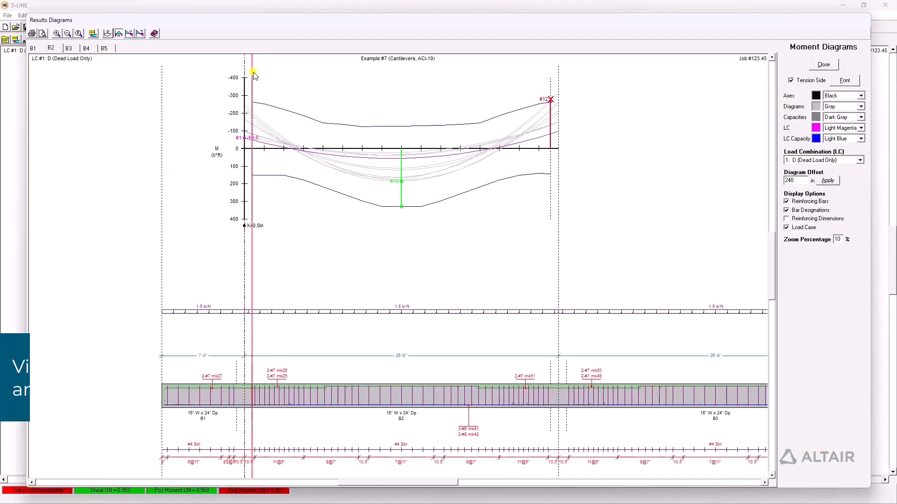
Step: Select load combination 5. D + L for the B2 moment diagram
{"action": "left_click", "coordinate": [859, 160]}
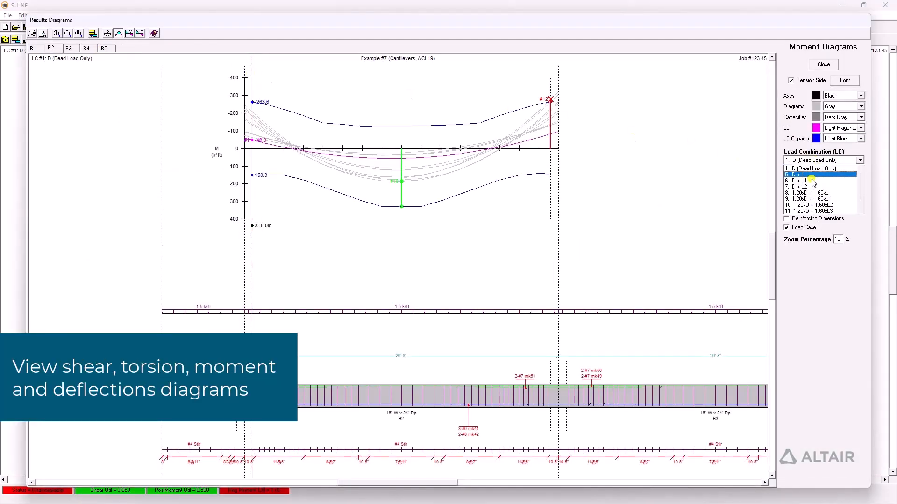
{"action": "left_click", "coordinate": [809, 211]}
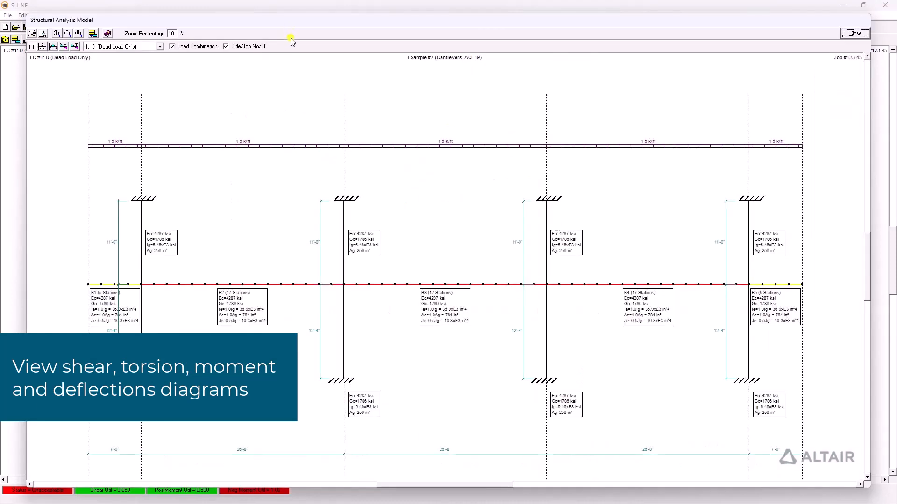
Step: Show D + L immediate and net long-term deflections, then close the view
{"action": "left_click", "coordinate": [53, 47]}
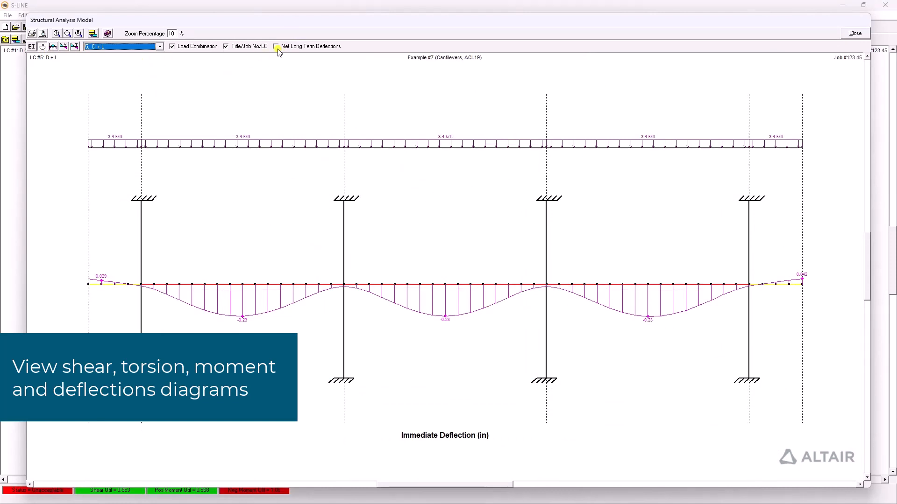
{"action": "left_click", "coordinate": [276, 47]}
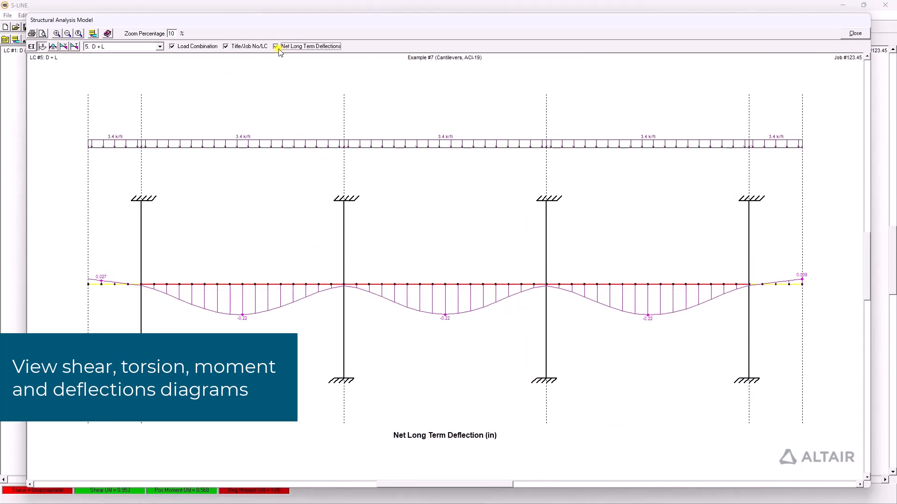
{"action": "left_click", "coordinate": [52, 46]}
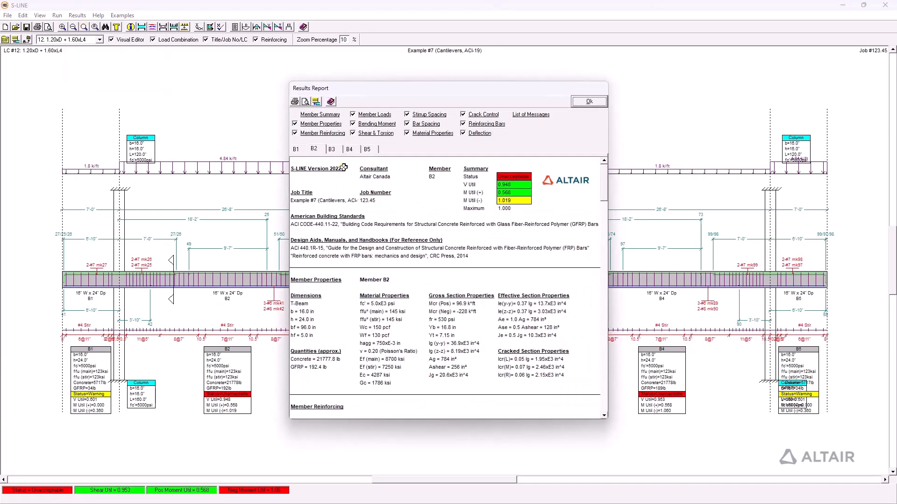
Step: Scroll the B2 report through moment checks, bar adequacy and redistribution results
{"action": "scroll", "scroll_direction": "down", "scroll_amount": 3}
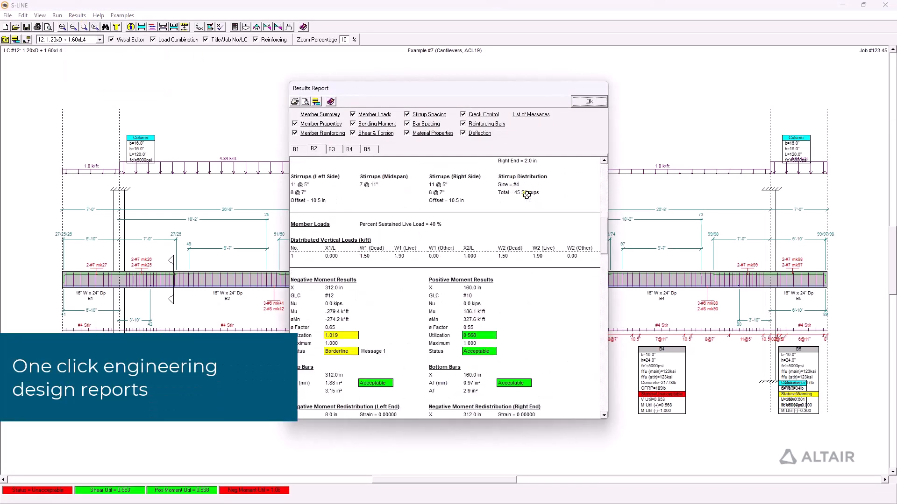
{"action": "scroll", "scroll_direction": "down", "scroll_amount": 3}
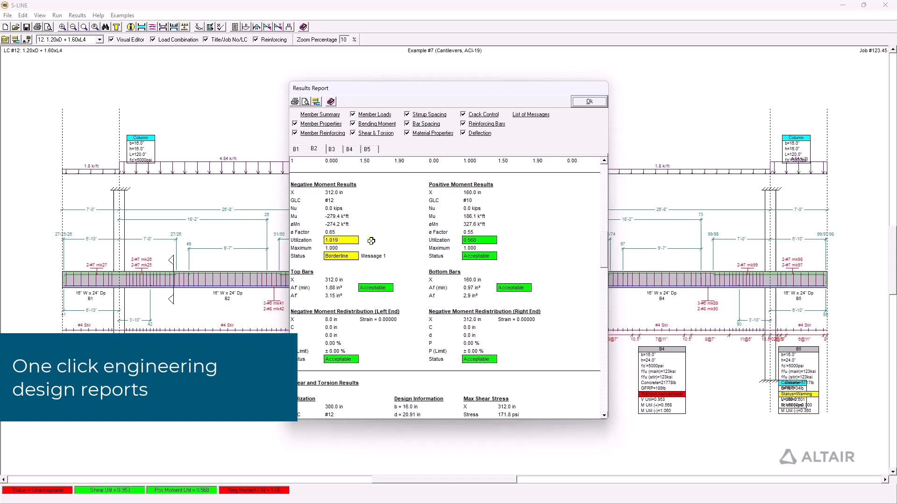